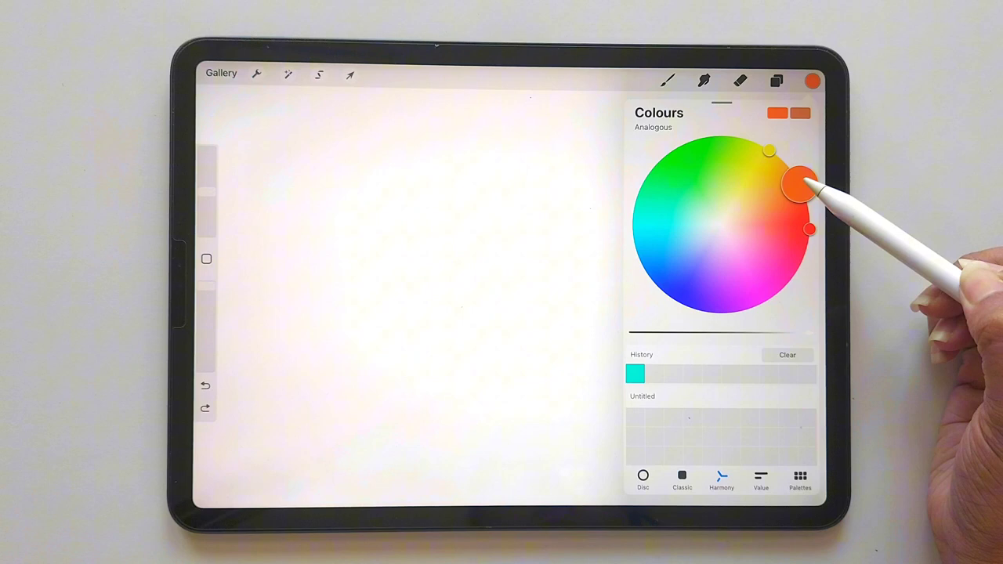
Drag the analogous colour point toward red, then further round the wheel
left_click_drag(800, 182, 803, 255)
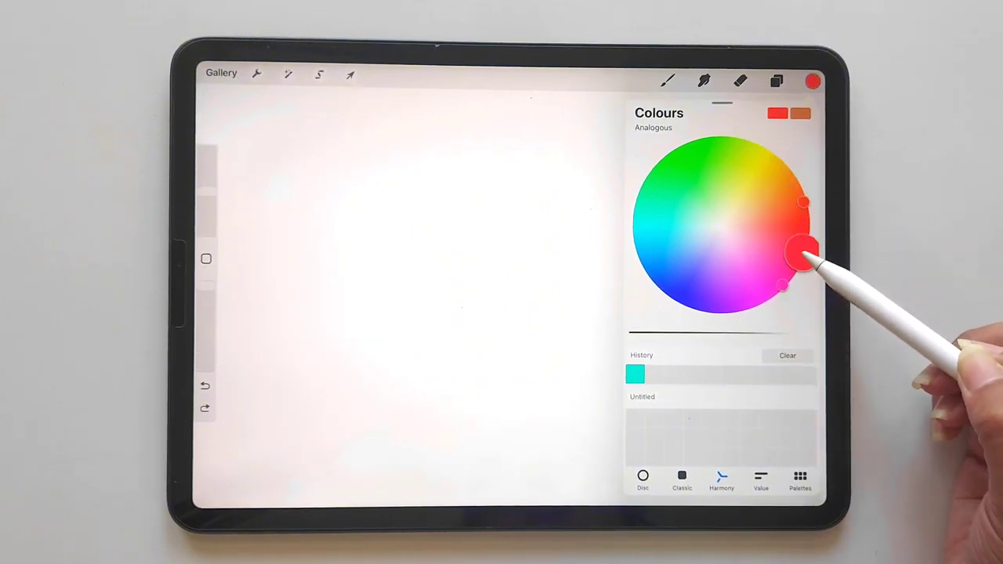
left_click_drag(803, 254, 694, 309)
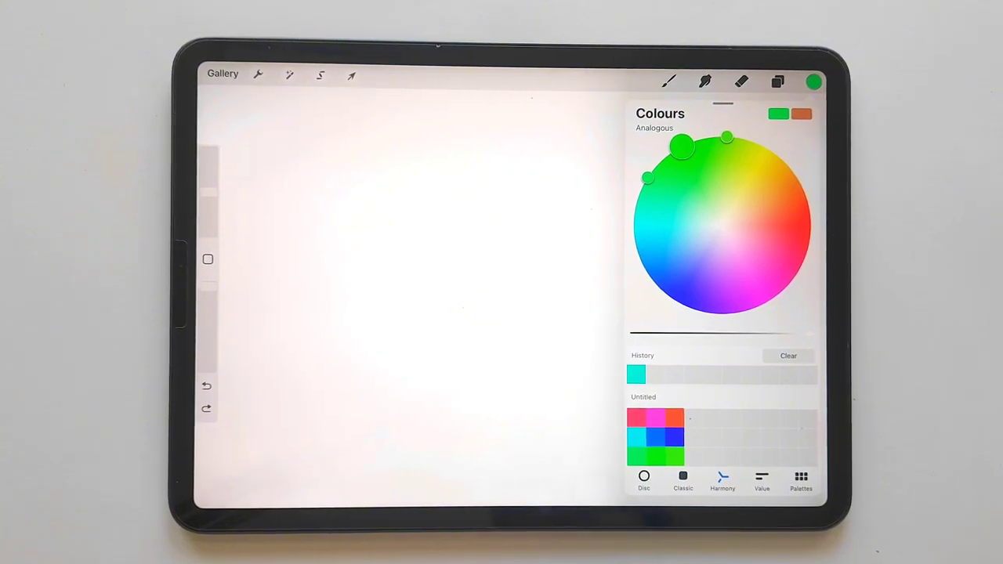
Switch harmony to Complementary and pick a green with its pink opposite
left_click(659, 127)
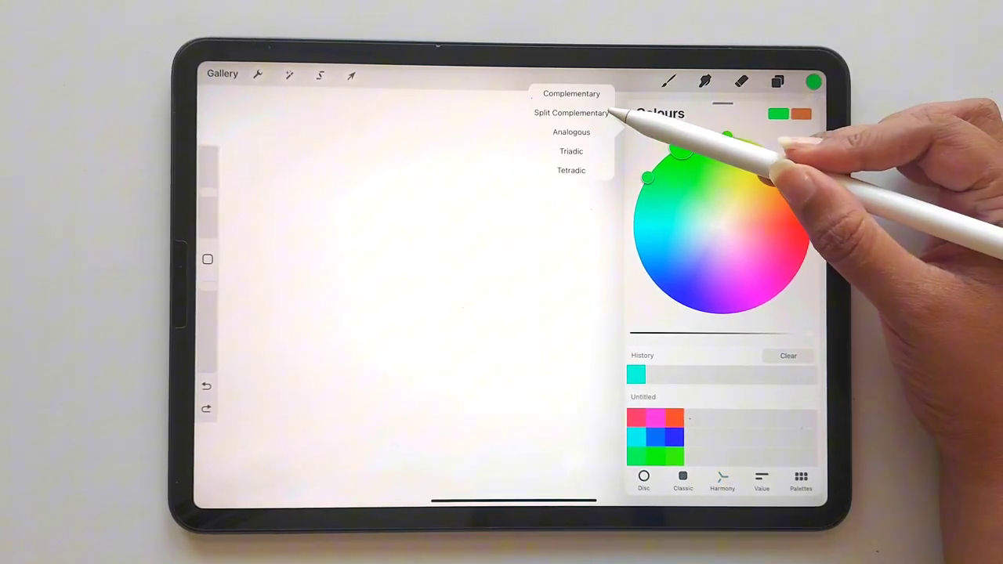
left_click(572, 94)
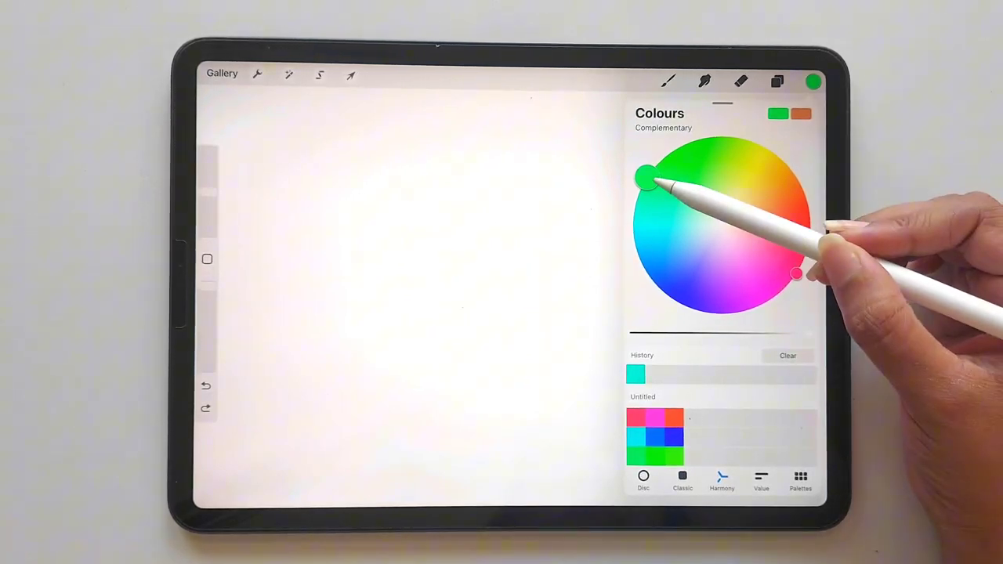
left_click_drag(647, 176, 688, 145)
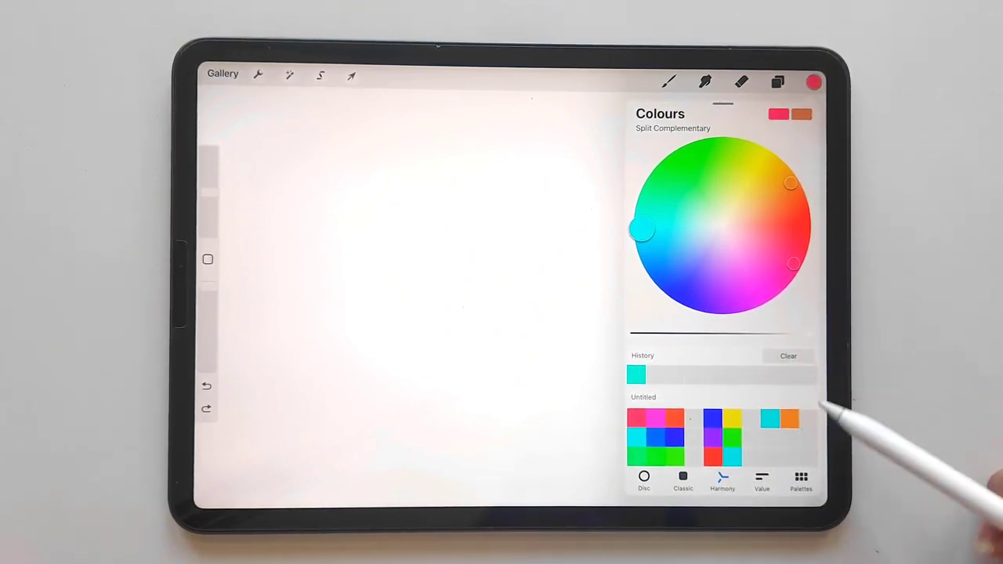
Move the split-complementary set to a cyan base and clear the colour history
left_click_drag(643, 231, 686, 308)
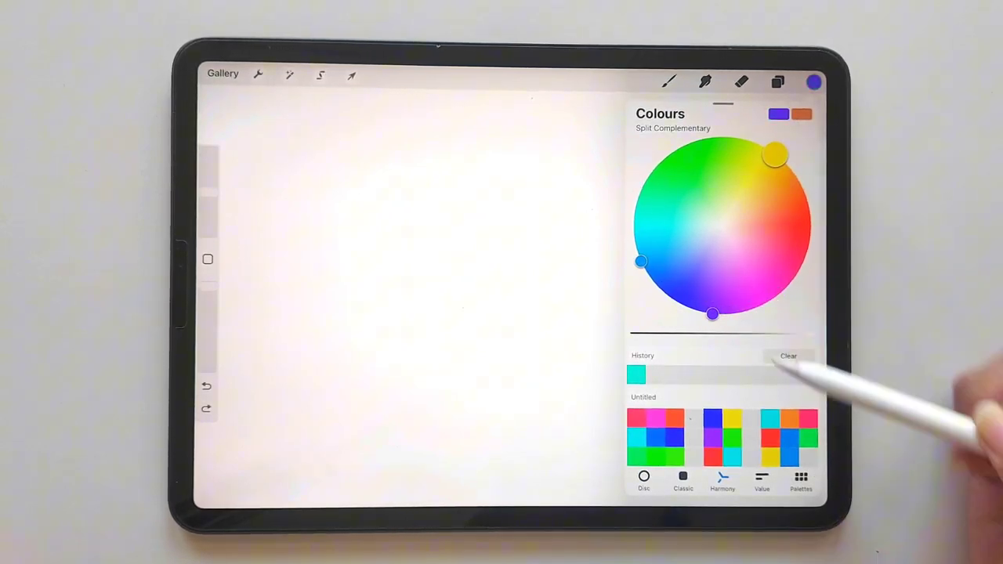
left_click(789, 355)
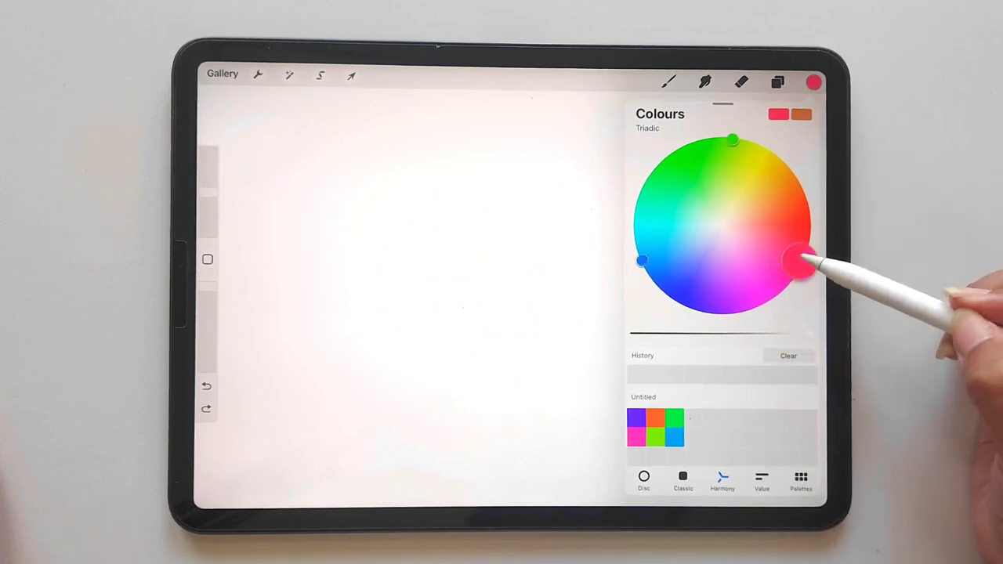
Move the triadic colour set to a pink-red base
left_click_drag(791, 259, 811, 218)
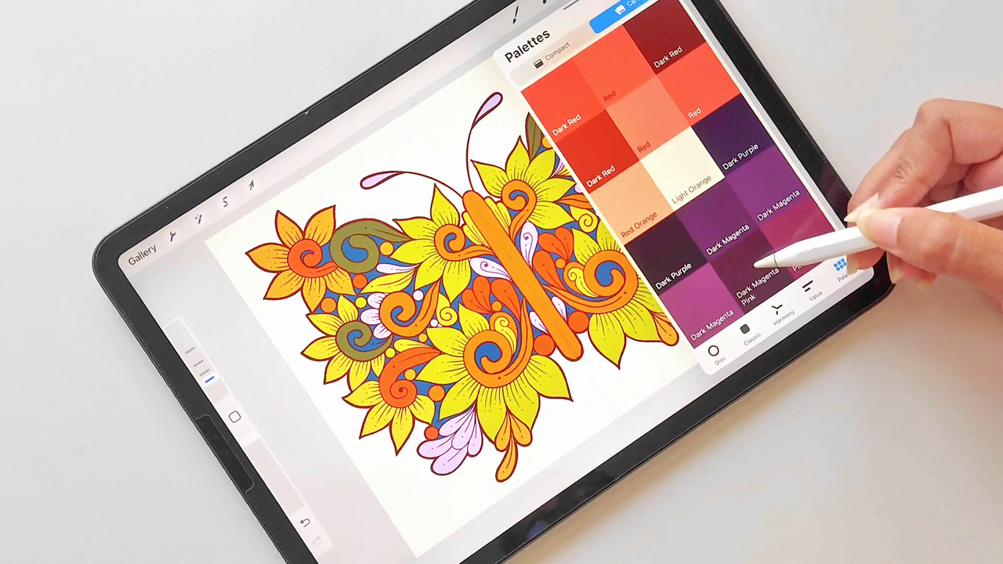
Scroll the named swatch palette from purples and pinks down to dark red-oranges and browns
scroll("down", 3)
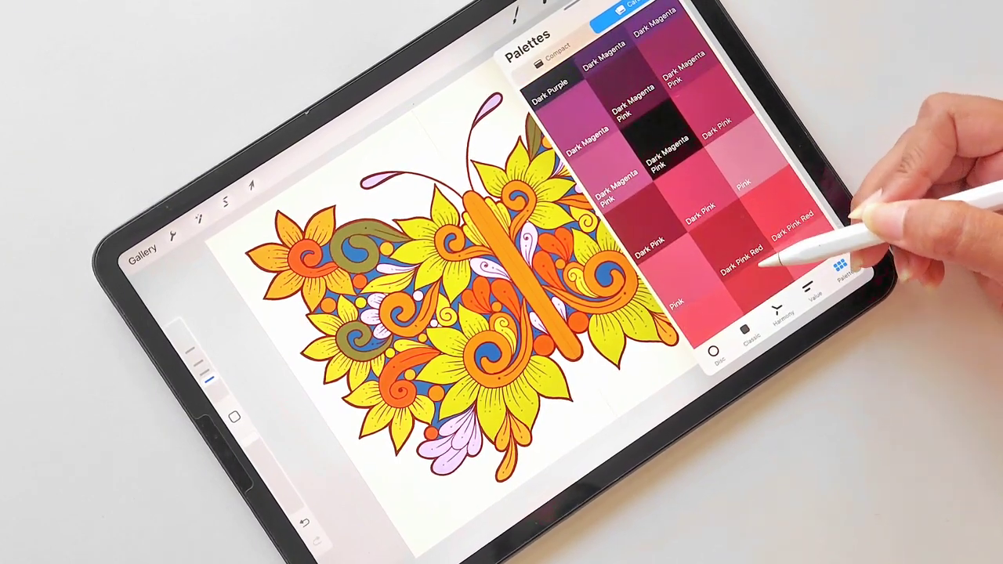
scroll("down", 3)
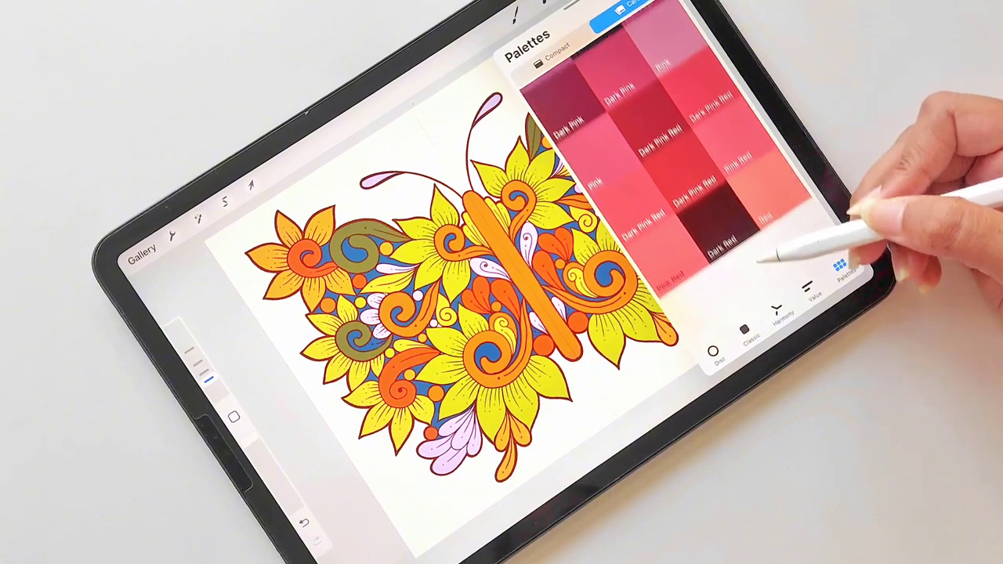
scroll("down", 3)
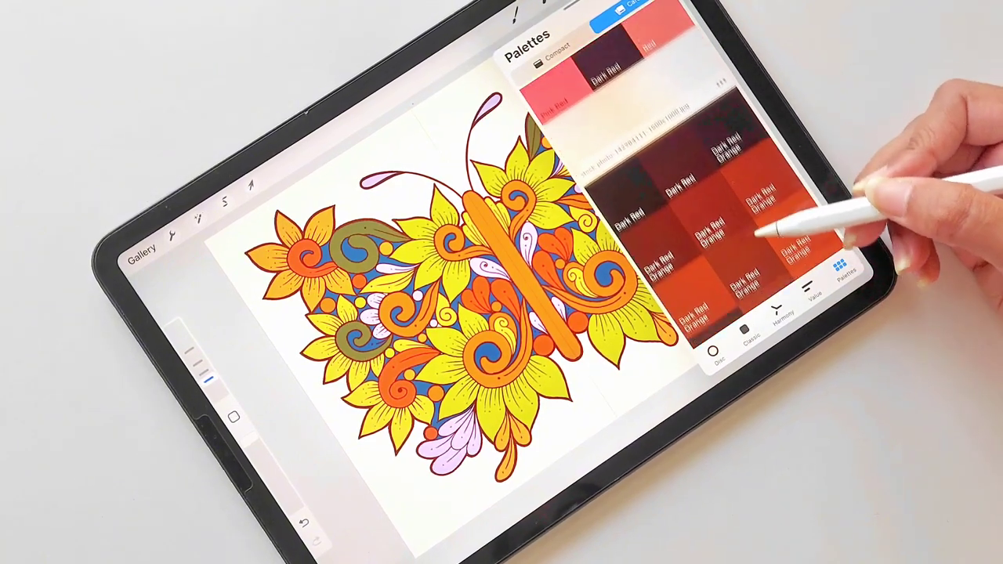
scroll("down", 3)
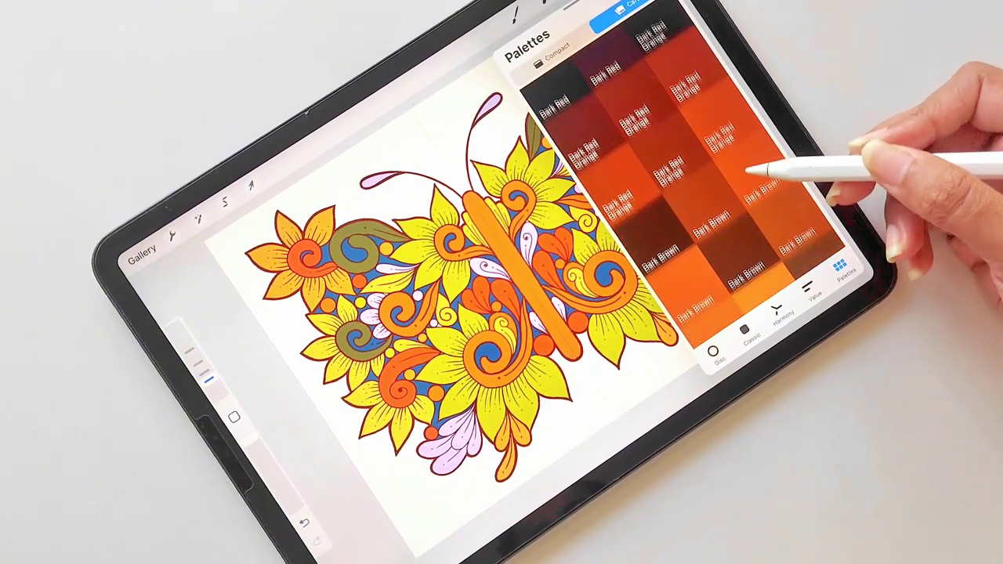